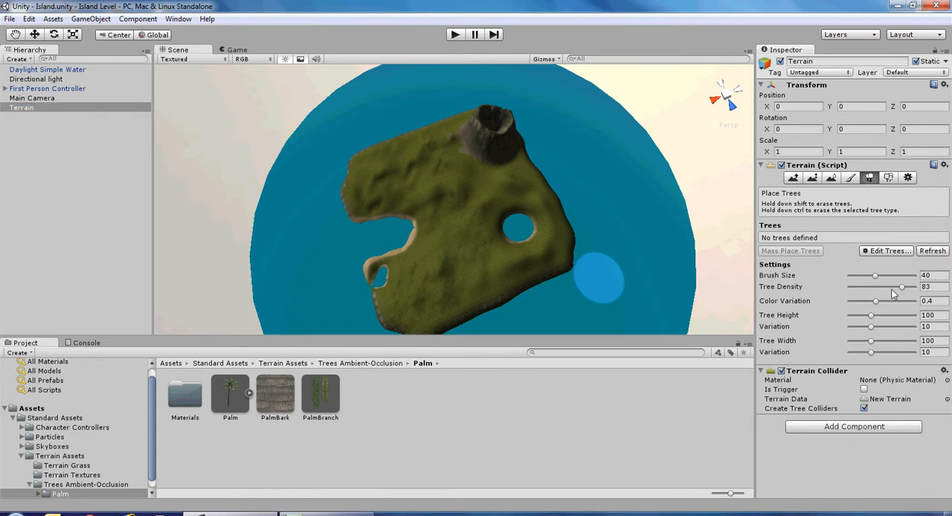
pyautogui.moveTo(886, 251)
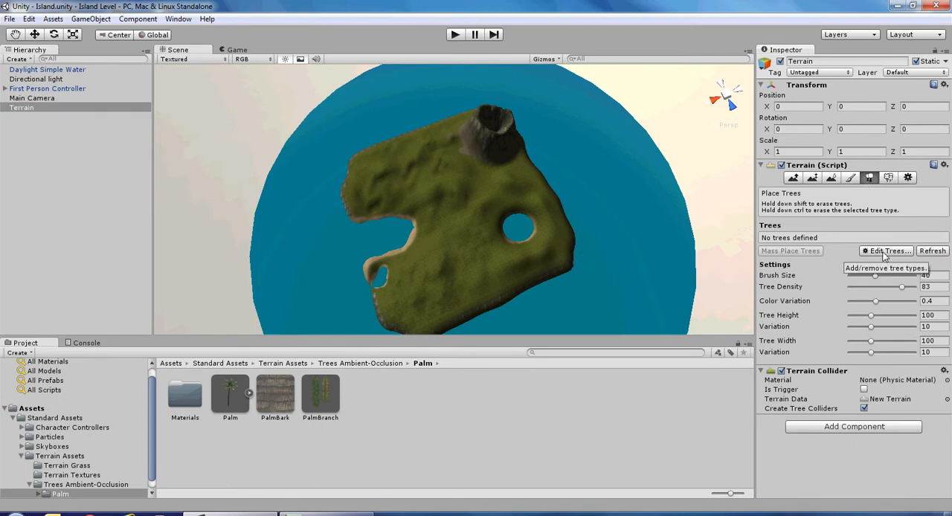
# Choose Edit Trees > Add Tree to start defining a new terrain tree type
pyautogui.click(887, 250)
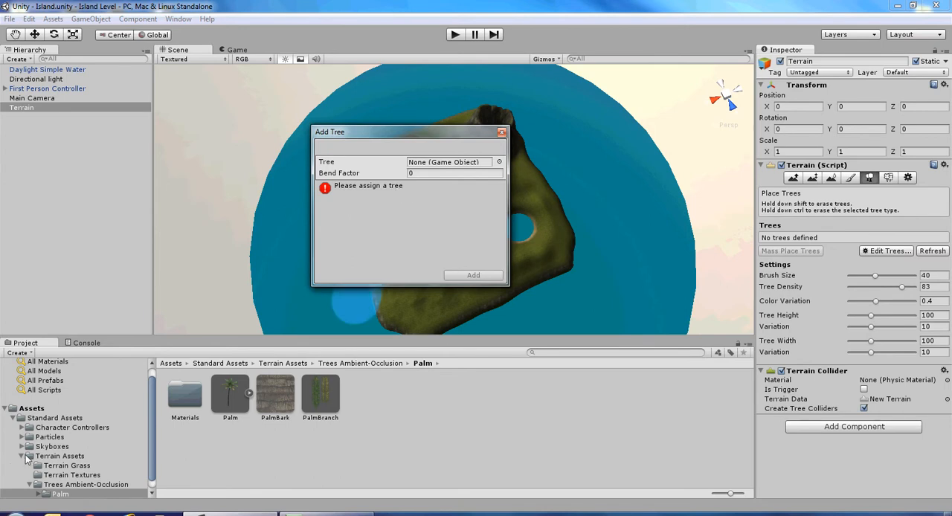
# Add the Palm model from Terrain Assets/Trees Ambient-Occlusion as a tree with bend factor 1
pyautogui.click(60, 455)
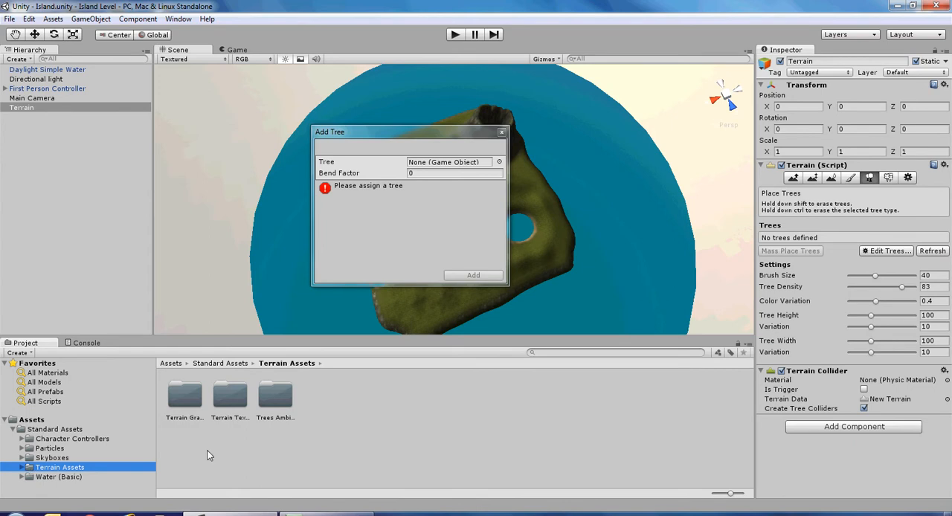
pyautogui.moveTo(253, 419)
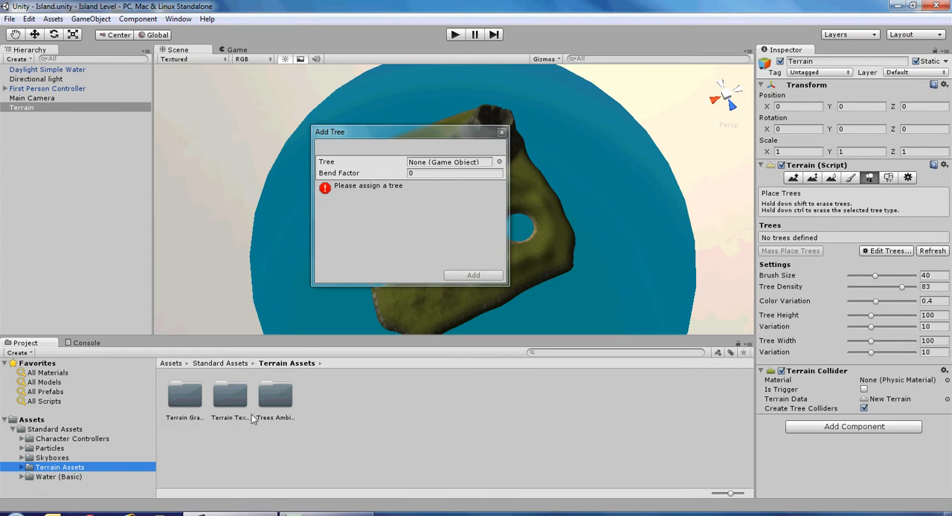
pyautogui.moveTo(275, 423)
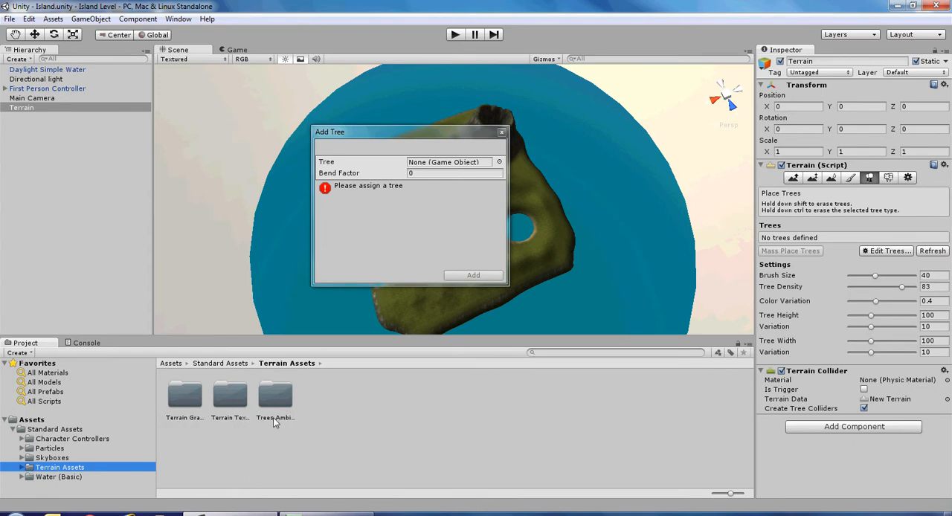
pyautogui.doubleClick(275, 398)
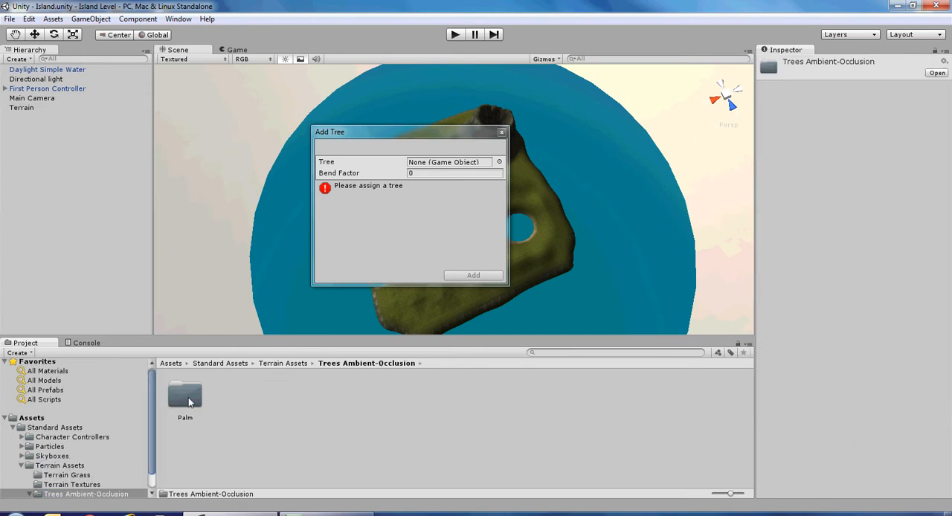
pyautogui.doubleClick(185, 394)
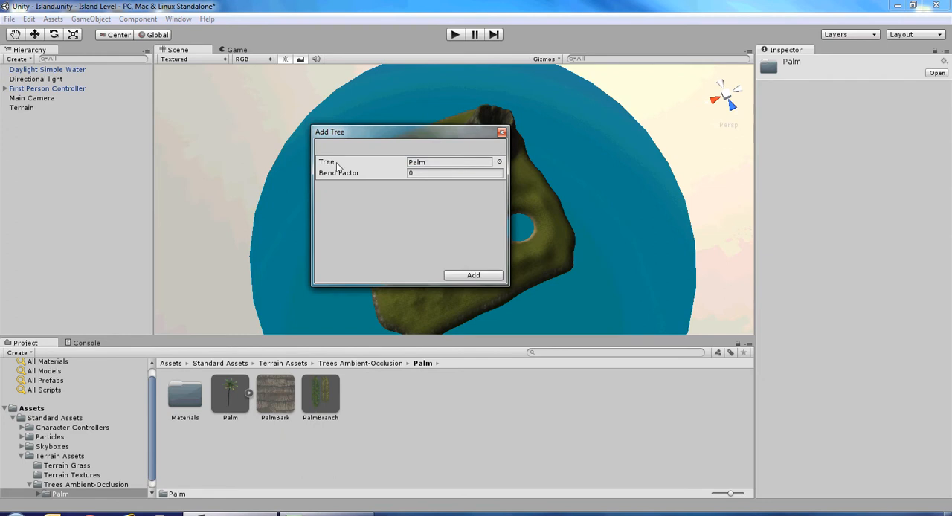
pyautogui.moveTo(393, 178)
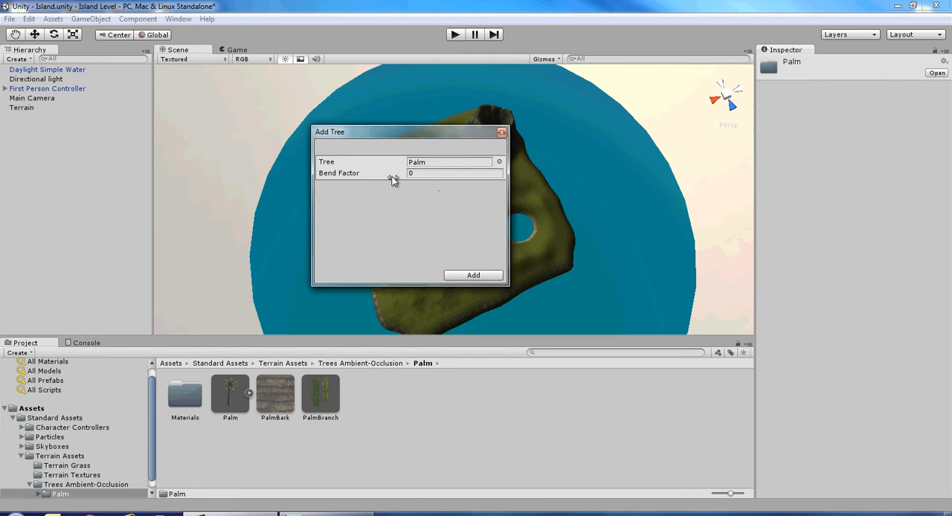
pyautogui.click(454, 173)
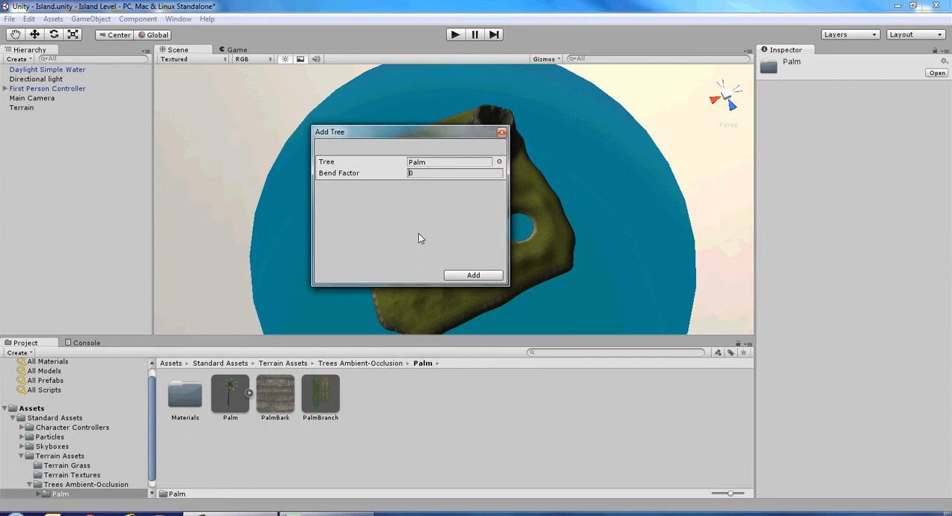
pyautogui.write('1')
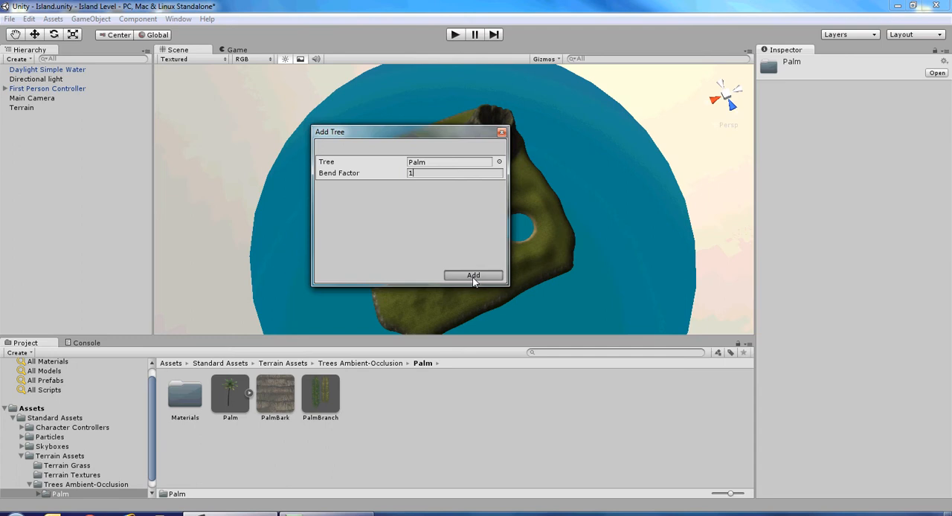
pyautogui.click(473, 275)
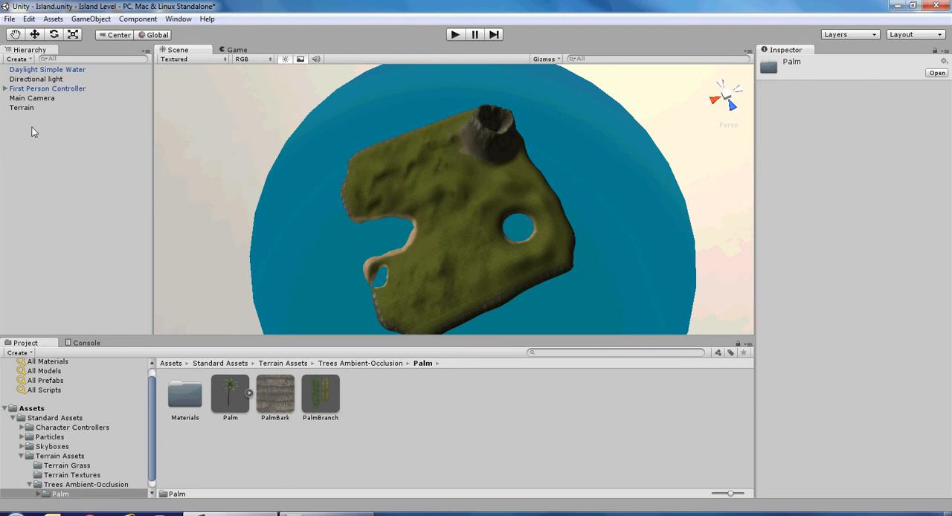
# With Terrain selected, set the tree Brush Size to 22.7 and Tree Density to 49
pyautogui.click(22, 107)
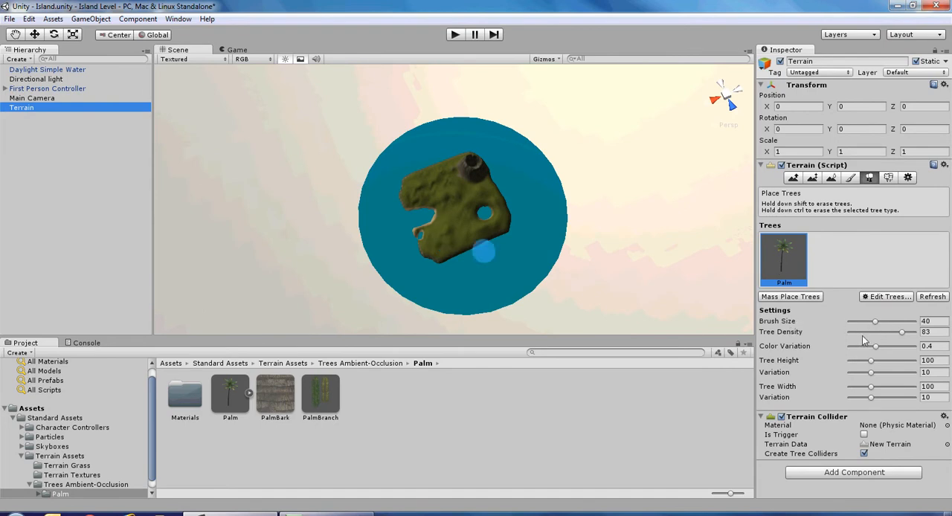
pyautogui.moveTo(874, 321); pyautogui.dragTo(863, 321)
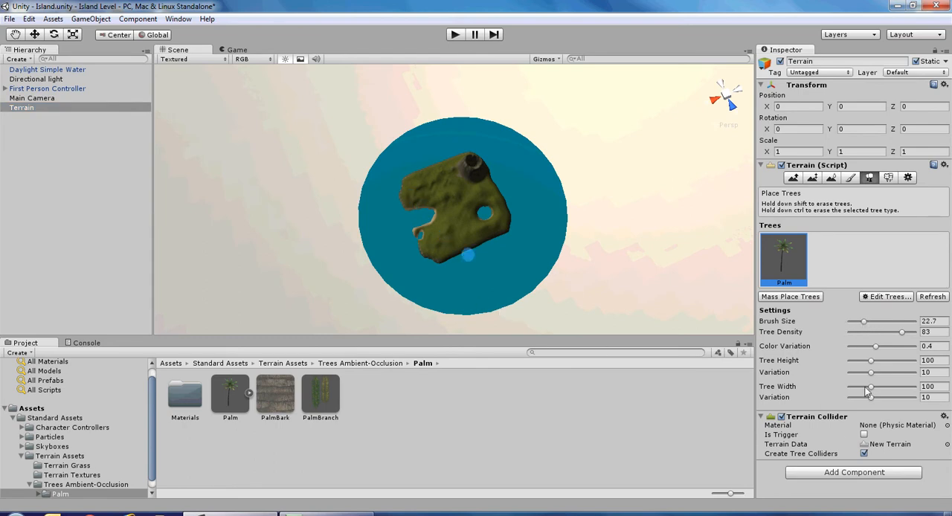
pyautogui.moveTo(904, 333); pyautogui.dragTo(874, 333)
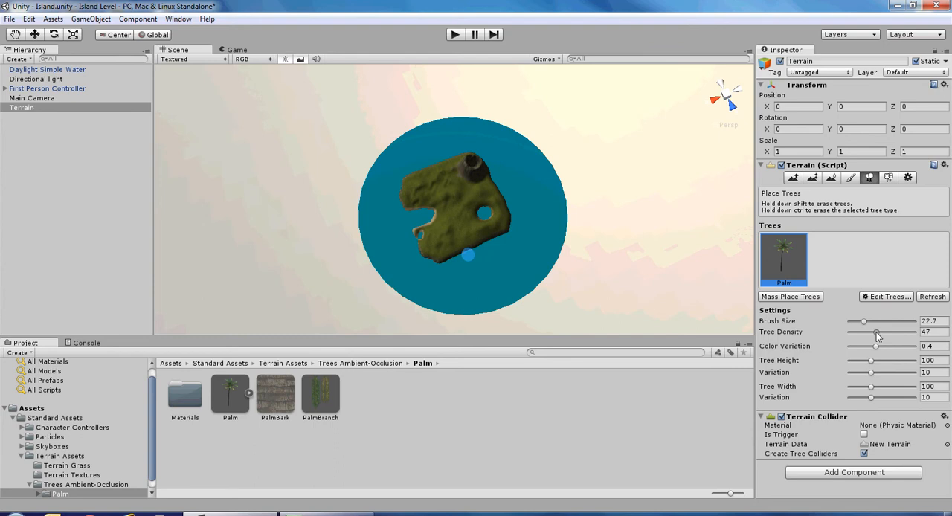
pyautogui.moveTo(877, 331); pyautogui.dragTo(878, 331)
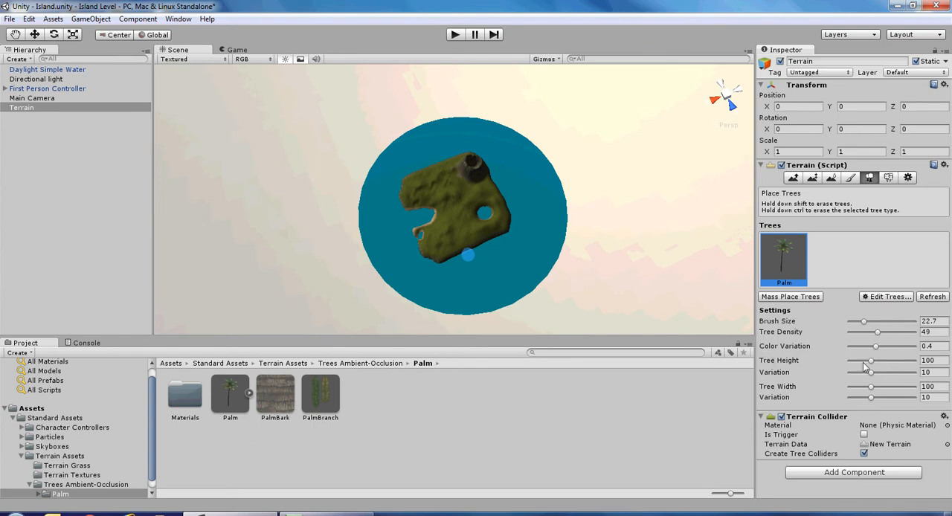
pyautogui.moveTo(861, 395)
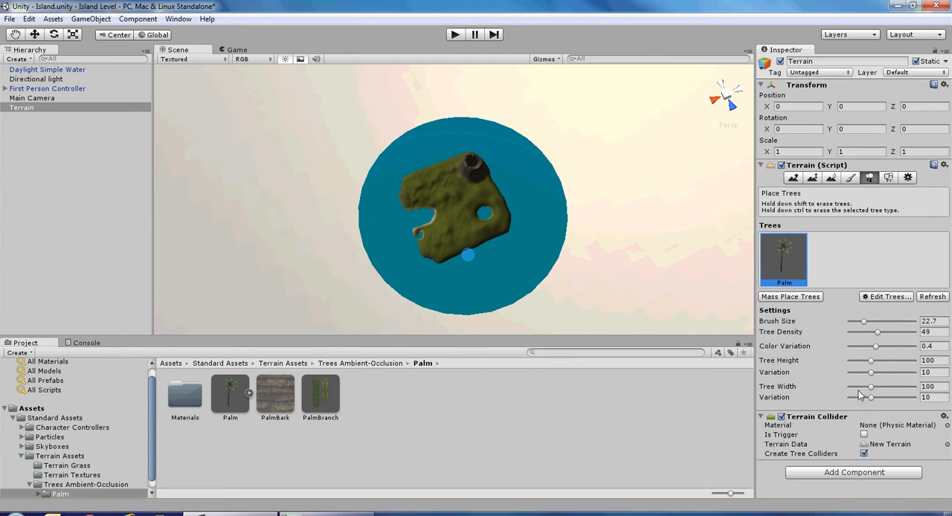
pyautogui.moveTo(457, 233)
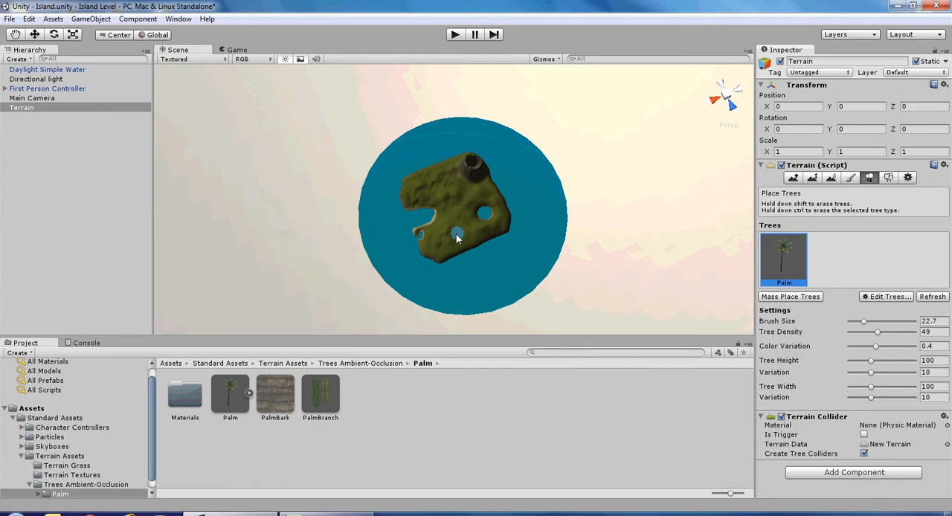
pyautogui.moveTo(416, 184)
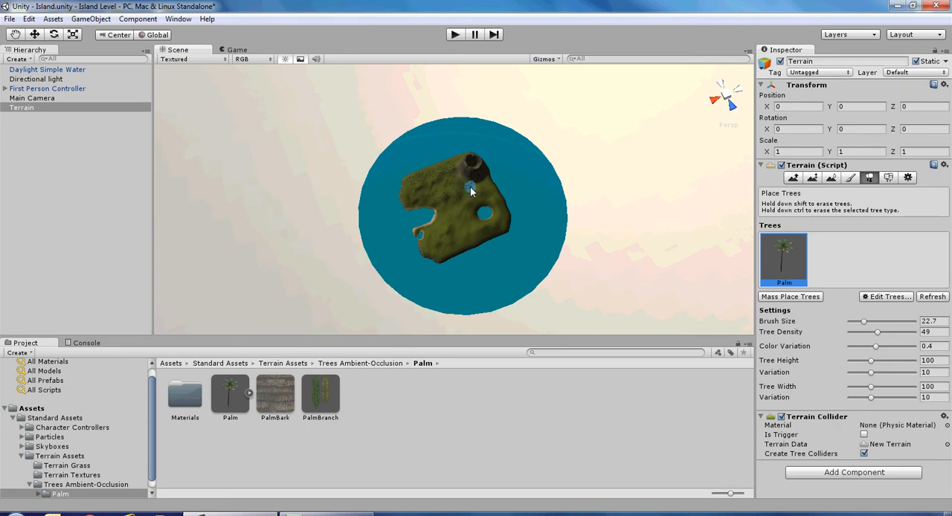
pyautogui.moveTo(504, 221)
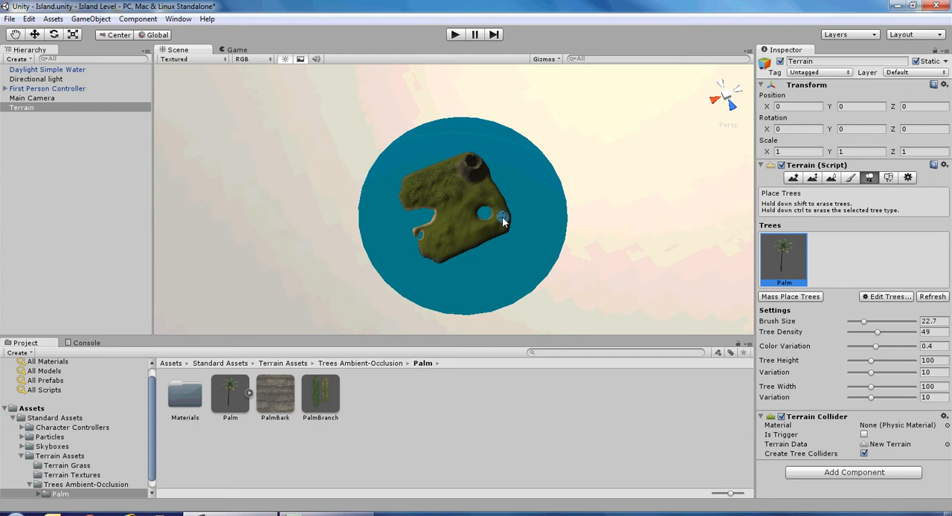
pyautogui.moveTo(441, 256)
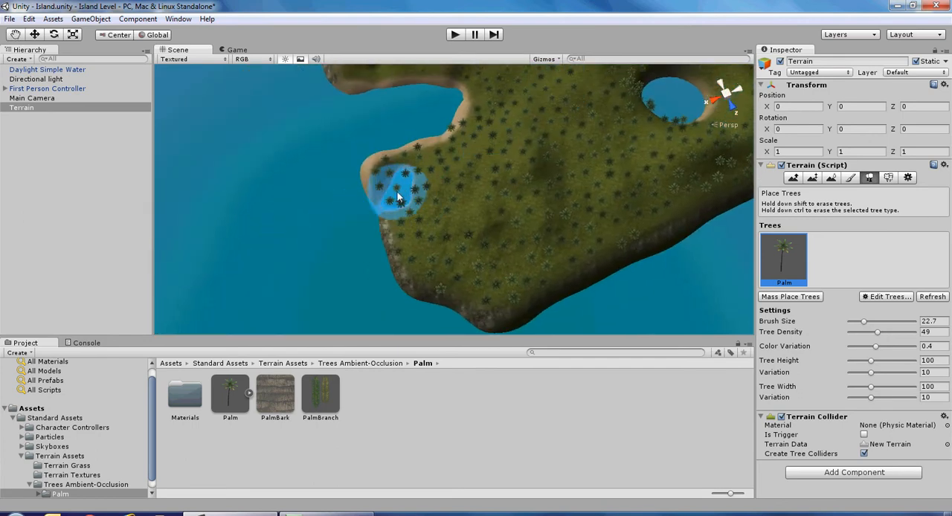
# Paint more palm trees near the island's western shore
pyautogui.click(394, 197)
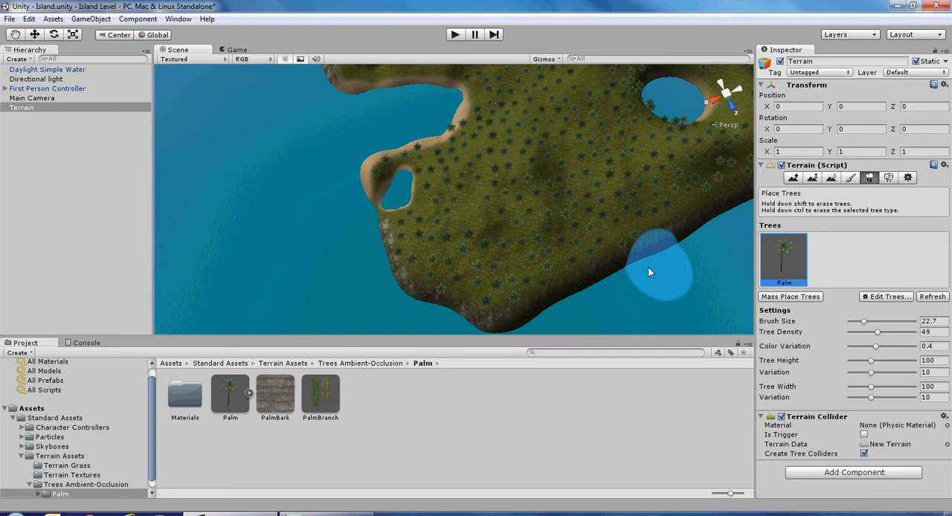
# Pan the Scene view over to the volcano and its round inland lake
pyautogui.moveTo(650, 271); pyautogui.dragTo(391, 227)
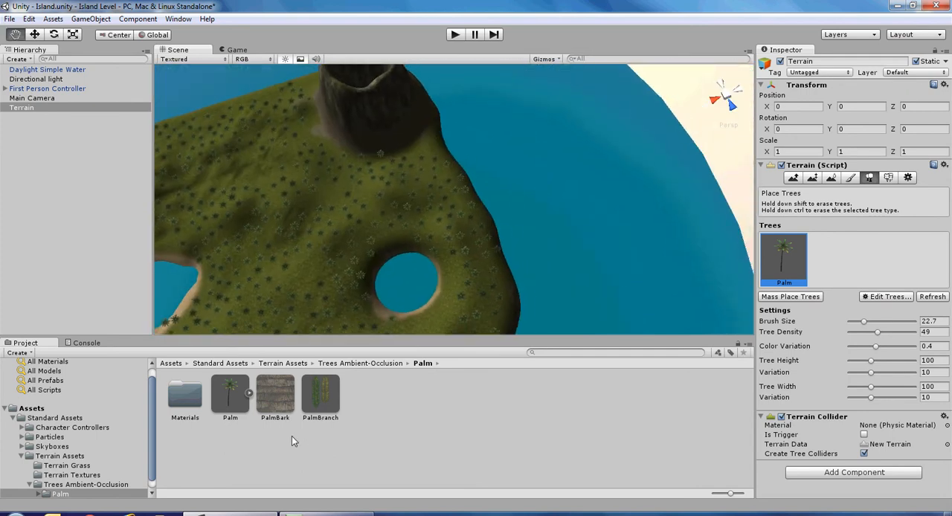
pyautogui.moveTo(502, 245)
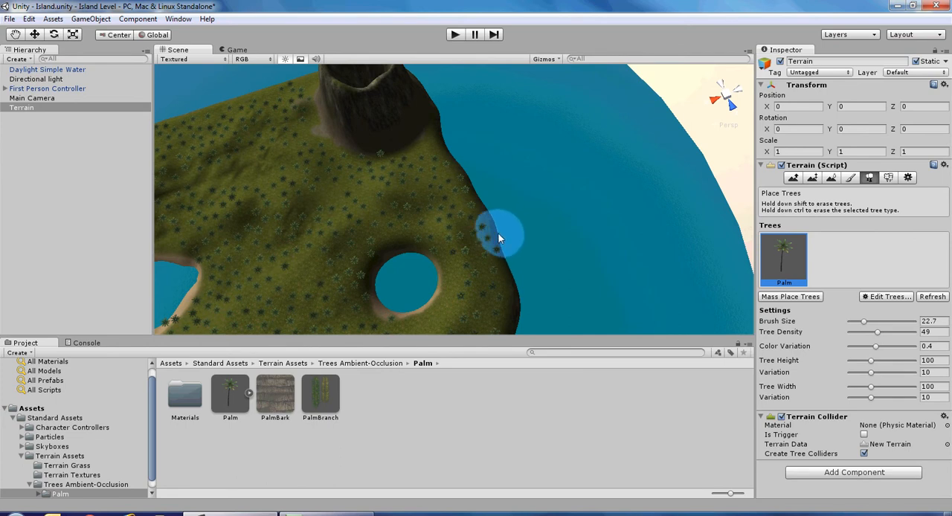
pyautogui.moveTo(490, 209)
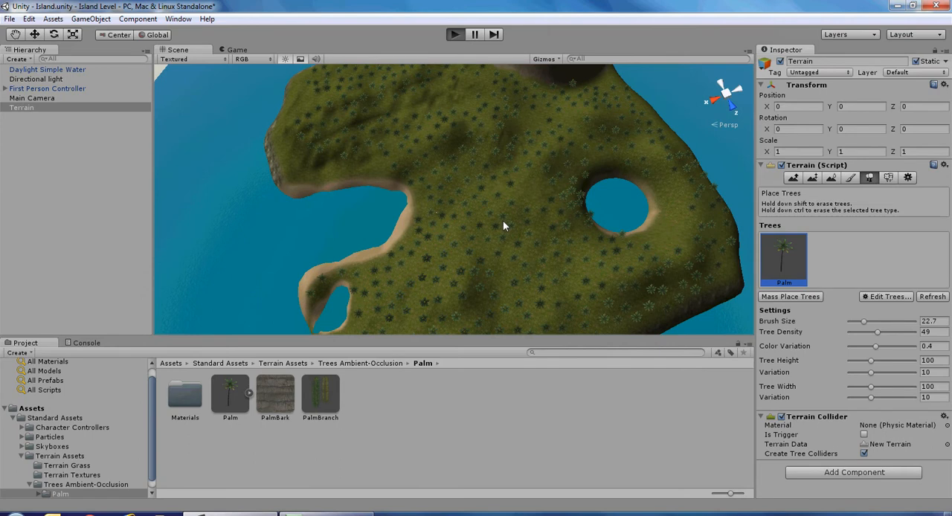
# Enter Play mode to see the palms overhead in the Game view
pyautogui.click(454, 34)
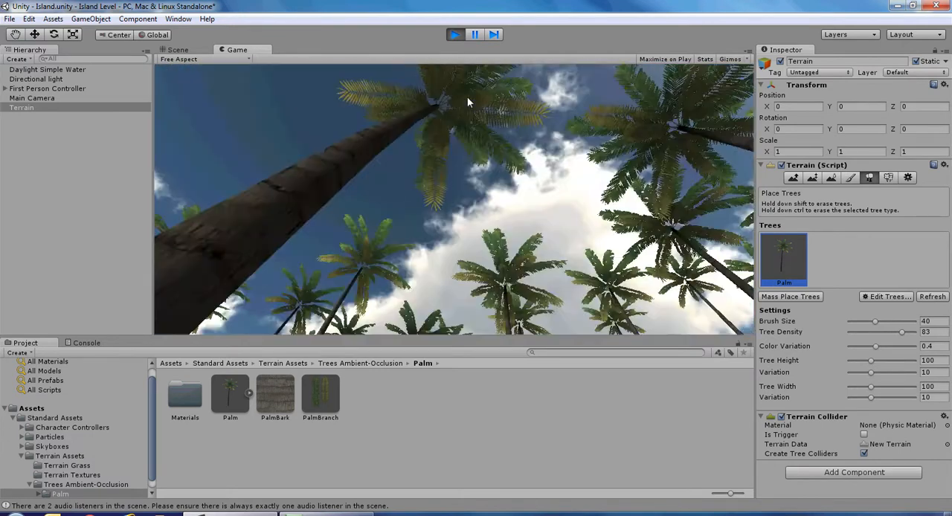
# Stop Play mode, return to the Scene view, and select the Paint Details tool
pyautogui.click(454, 35)
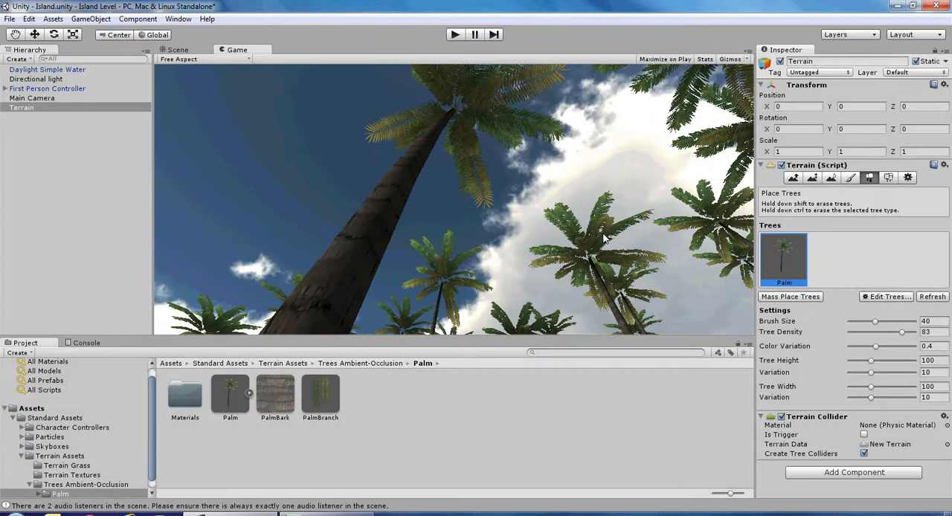
pyautogui.click(177, 49)
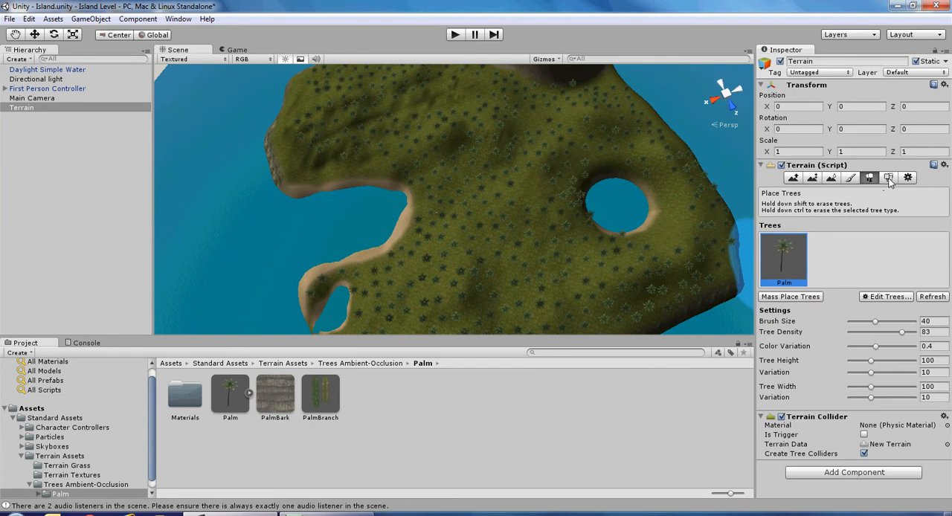
pyautogui.click(888, 177)
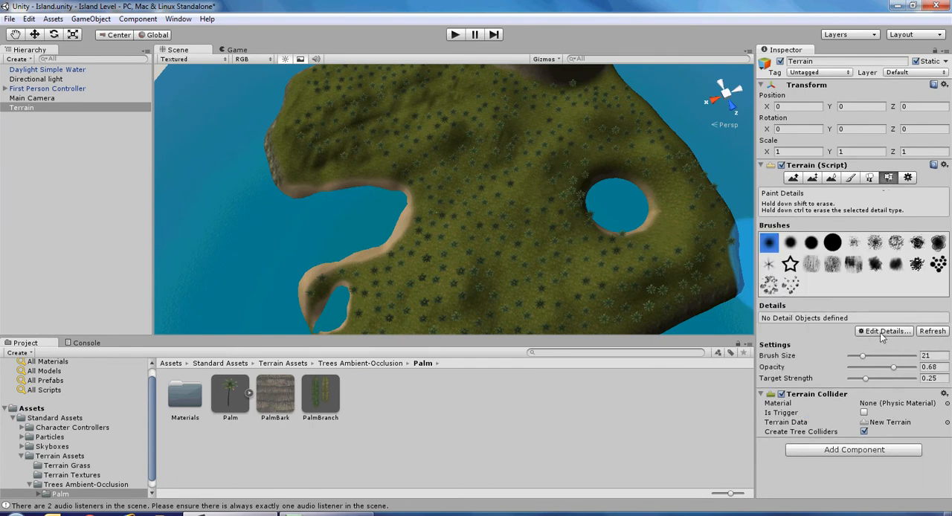
# Add Grass2 from Terrain Assets/Terrain Grass as the terrain's grass detail texture
pyautogui.click(884, 331)
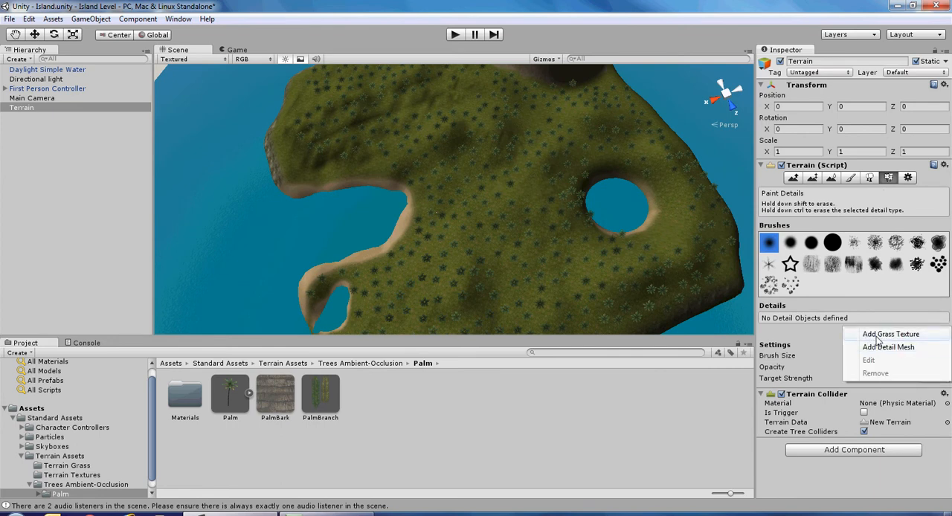
pyautogui.click(890, 333)
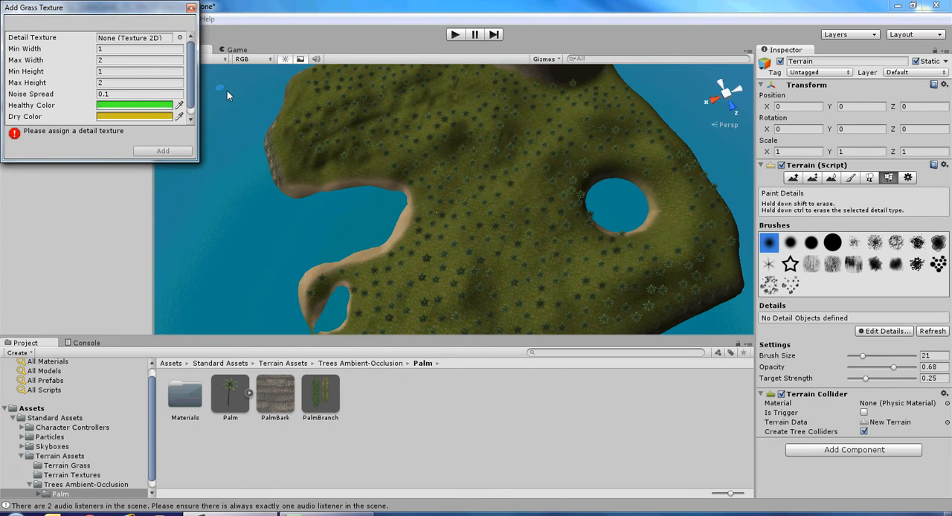
pyautogui.moveTo(96, 46)
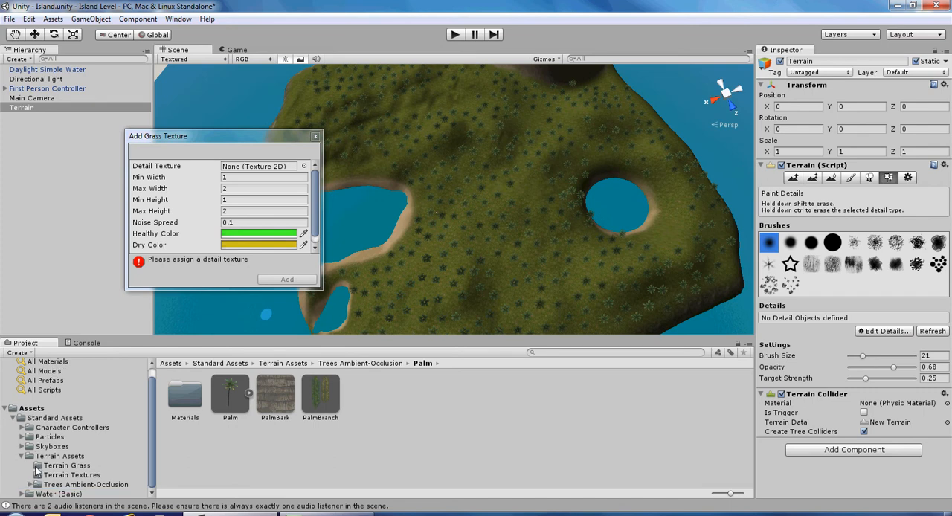
pyautogui.click(66, 465)
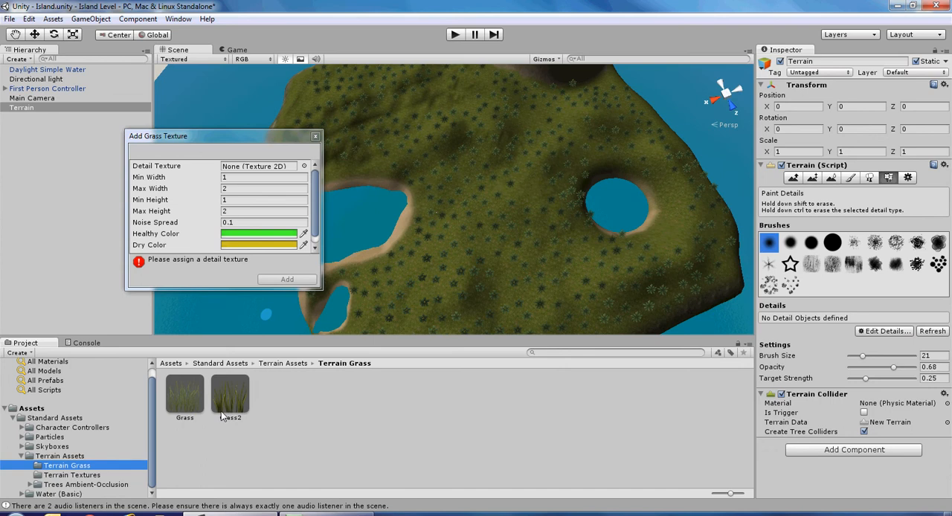
pyautogui.moveTo(218, 250)
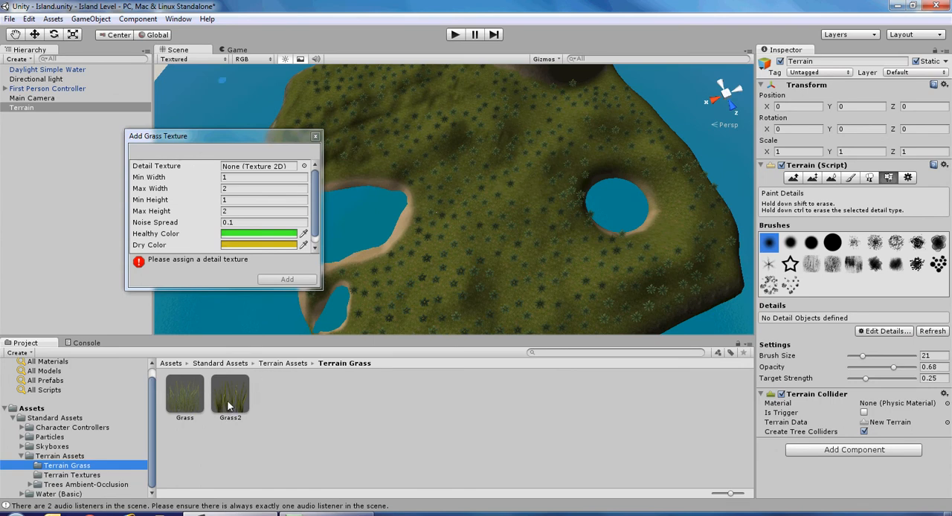
pyautogui.scroll(-3)
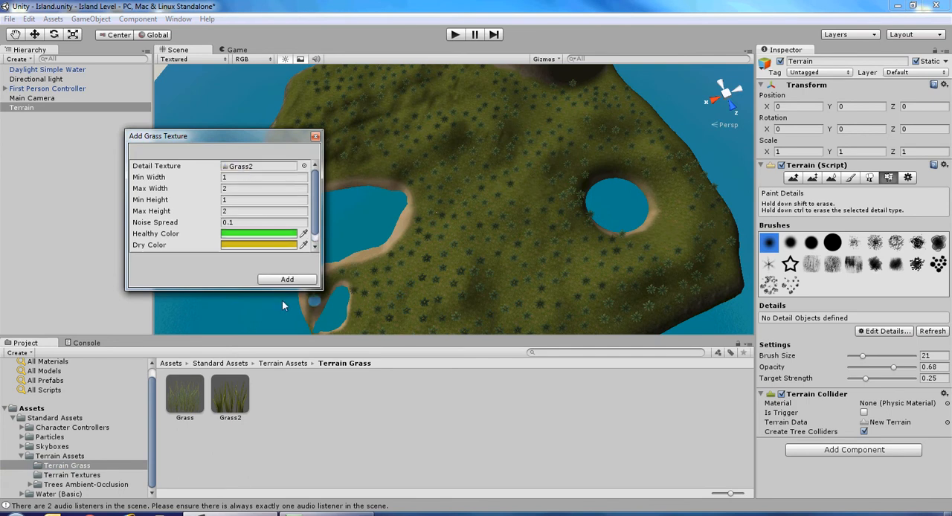
pyautogui.click(287, 279)
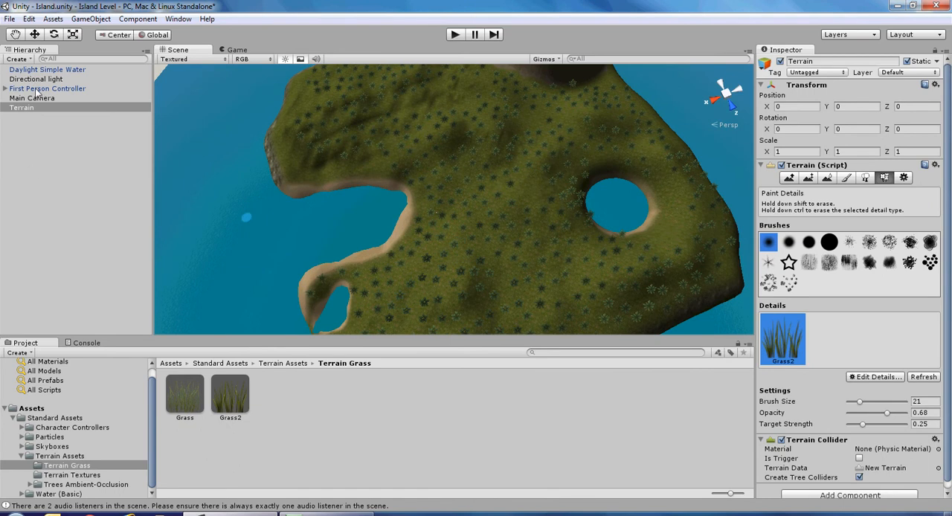
# Locate the First Person Controller in the scene, then reselect the Terrain
pyautogui.click(48, 87)
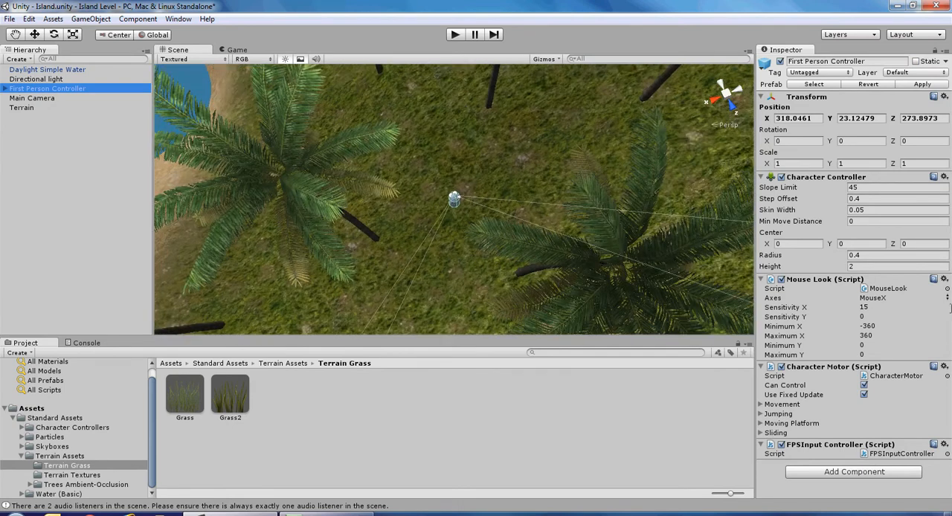
pyautogui.click(22, 107)
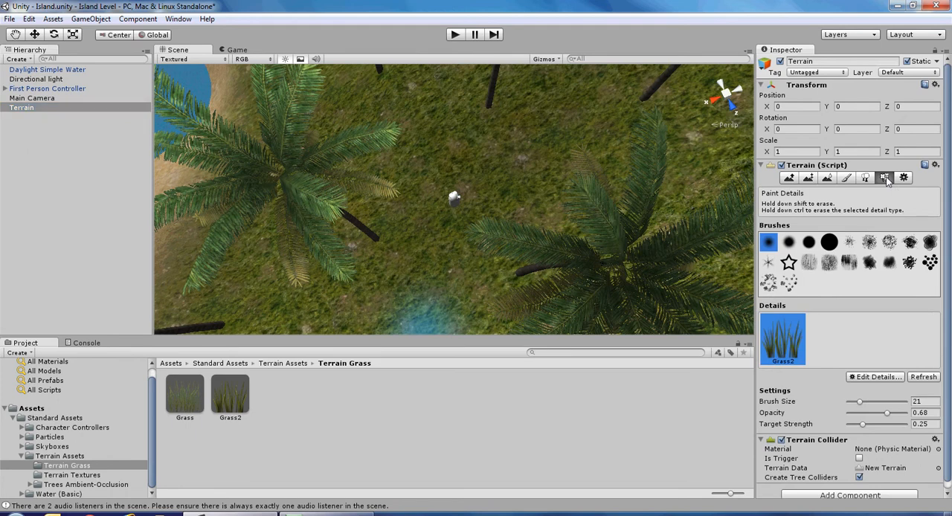
pyautogui.moveTo(869, 402)
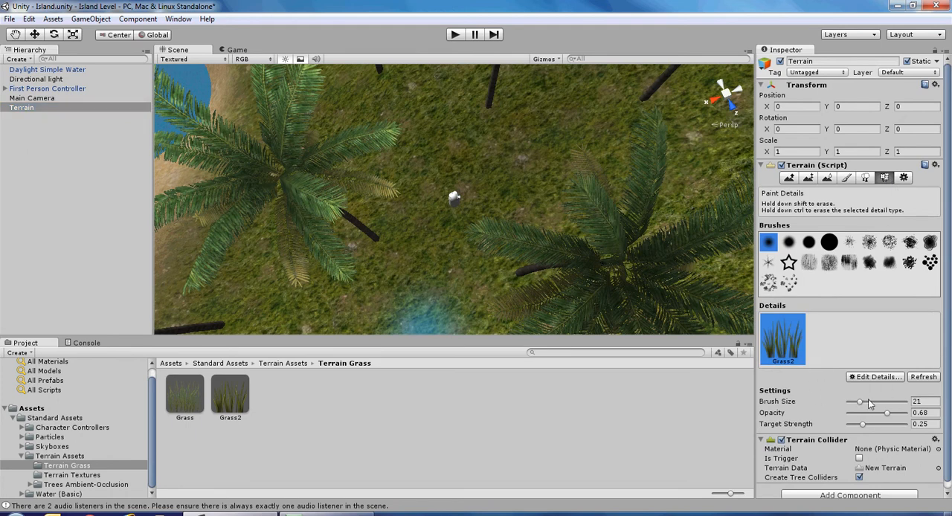
pyautogui.click(417, 218)
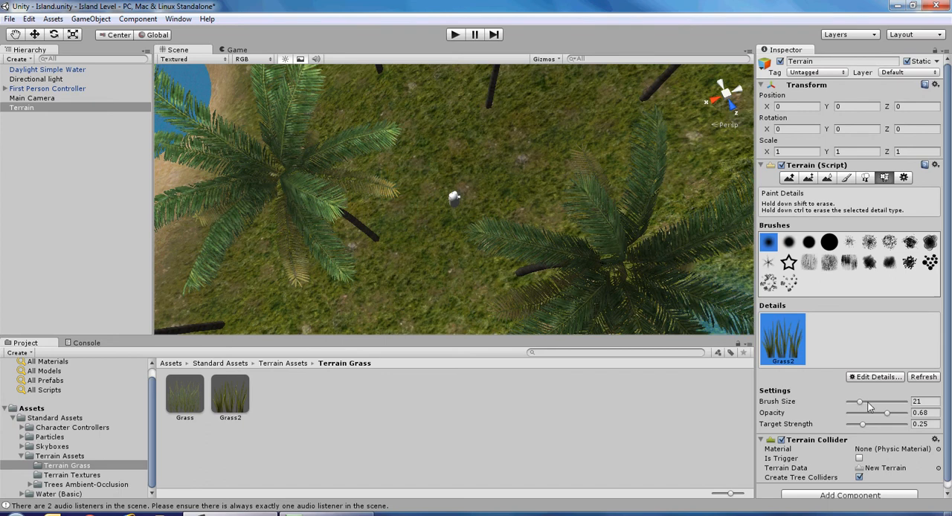
# Set the grass brush size to 50 and opacity to 0.18
pyautogui.moveTo(859, 401); pyautogui.dragTo(876, 401)
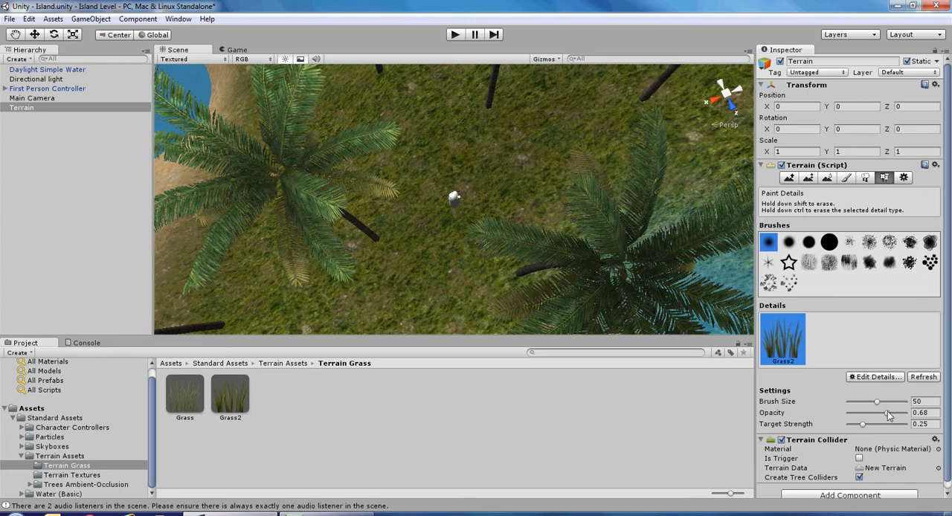
pyautogui.moveTo(889, 416); pyautogui.dragTo(863, 416)
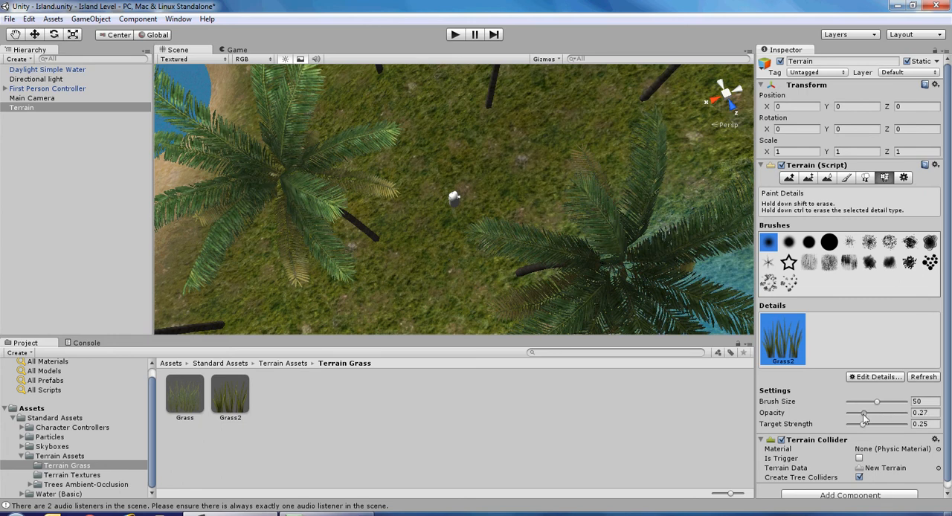
pyautogui.moveTo(870, 413); pyautogui.dragTo(861, 413)
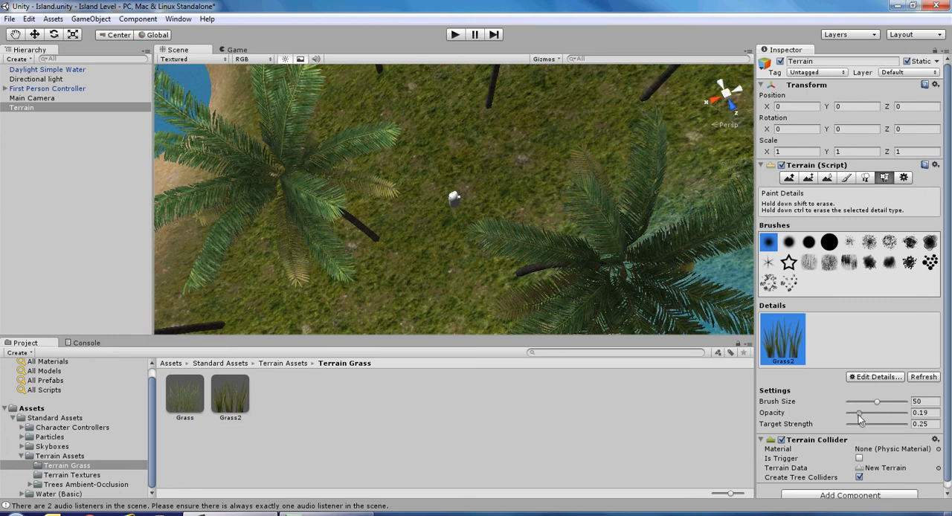
pyautogui.moveTo(863, 413); pyautogui.dragTo(860, 412)
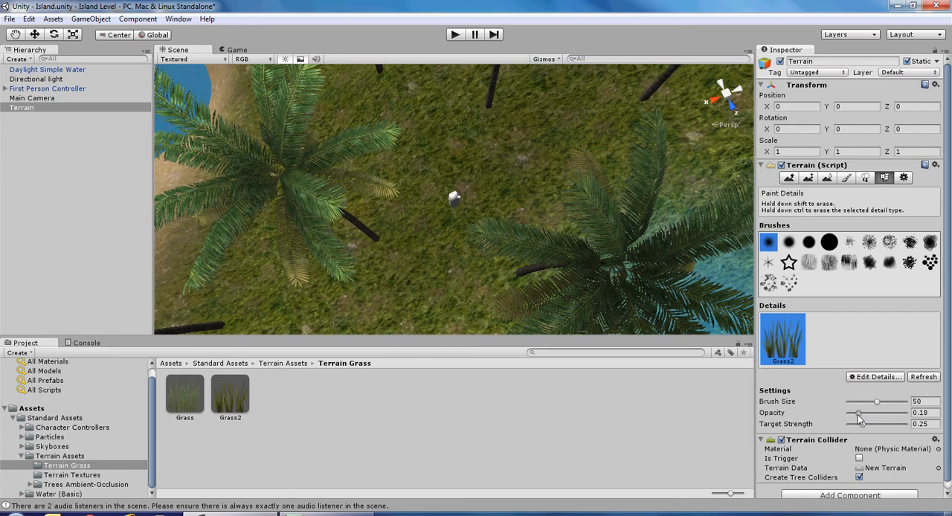
pyautogui.click(454, 197)
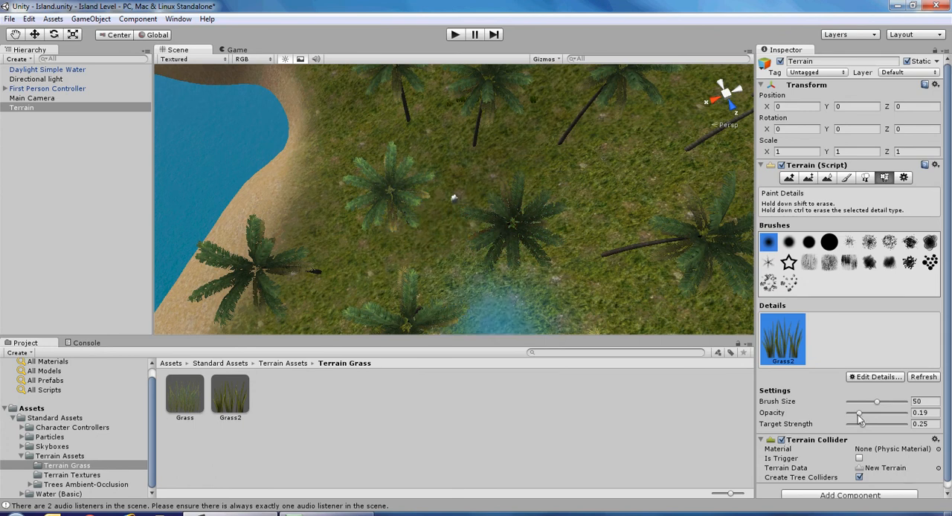
# Paint grass around the player at opacity 0.04, then 0.01, and enter Play mode
pyautogui.moveTo(859, 413); pyautogui.dragTo(849, 413)
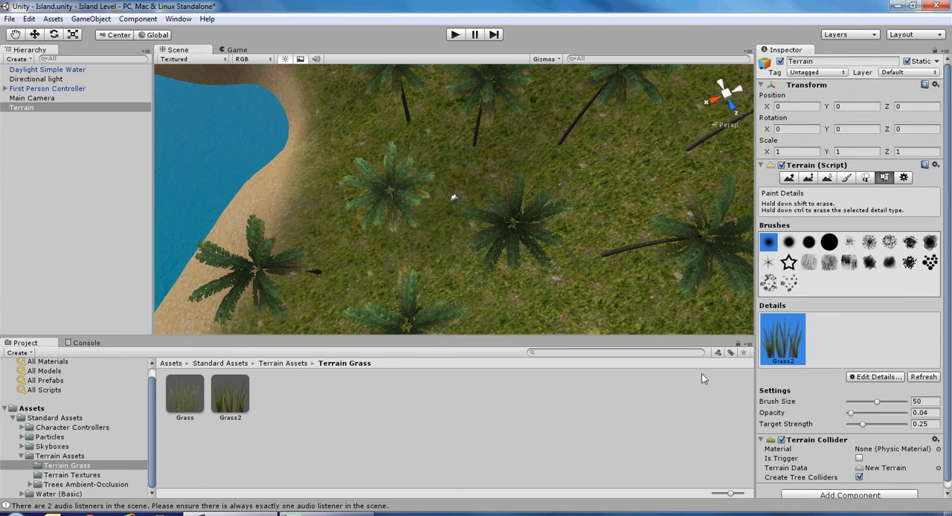
pyautogui.click(361, 294)
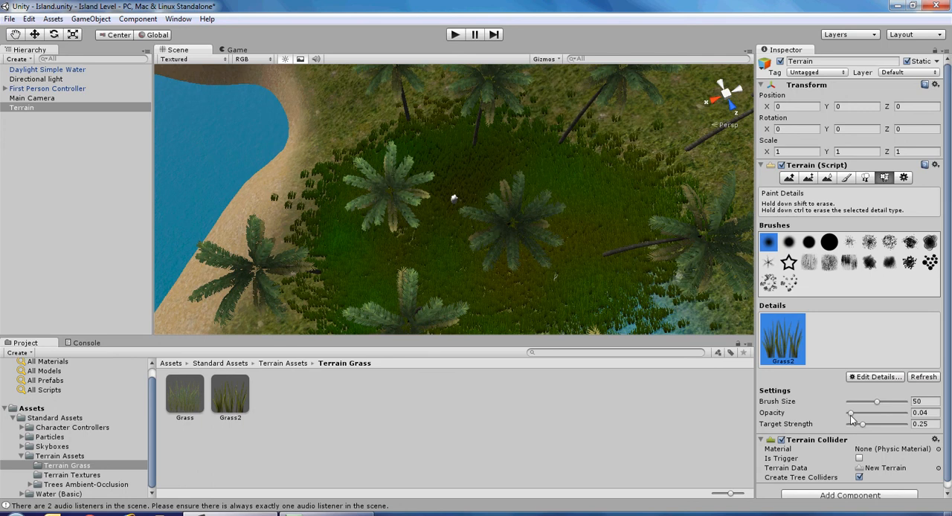
pyautogui.moveTo(861, 413); pyautogui.dragTo(848, 413)
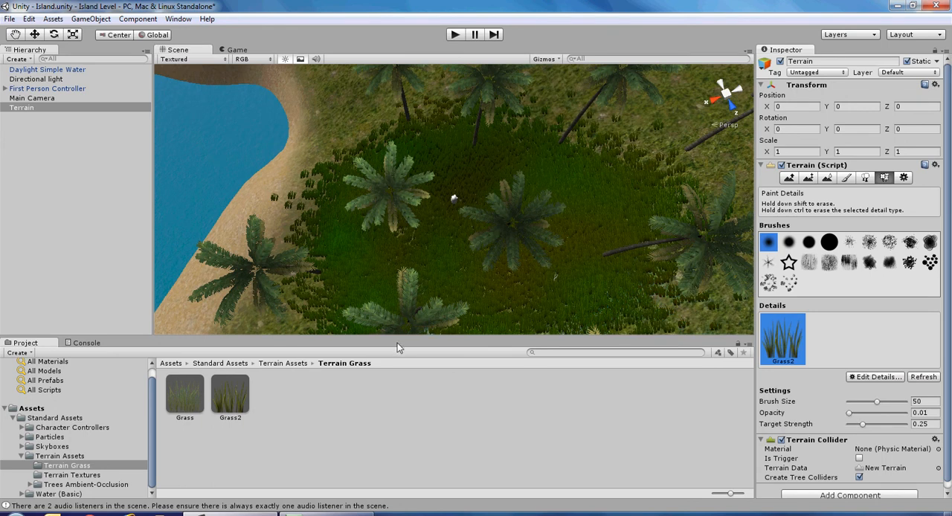
pyautogui.moveTo(530, 255)
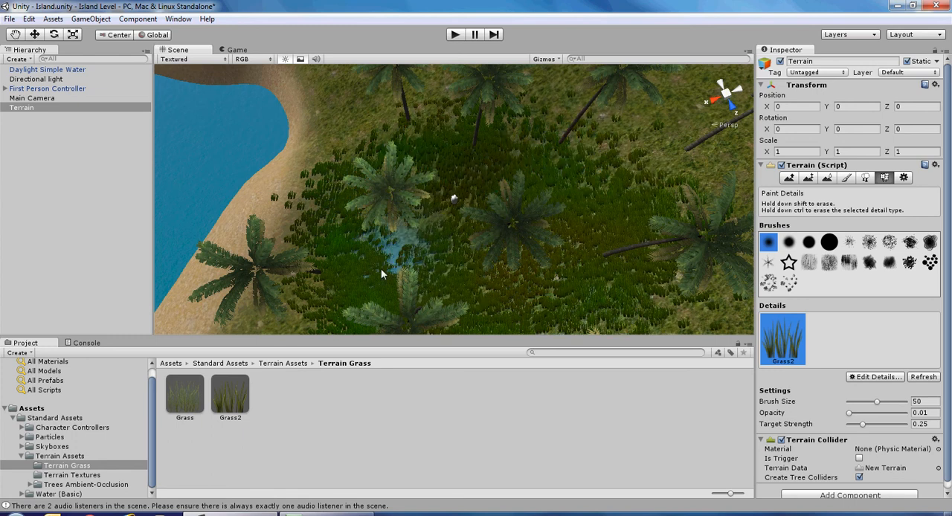
pyautogui.click(439, 168)
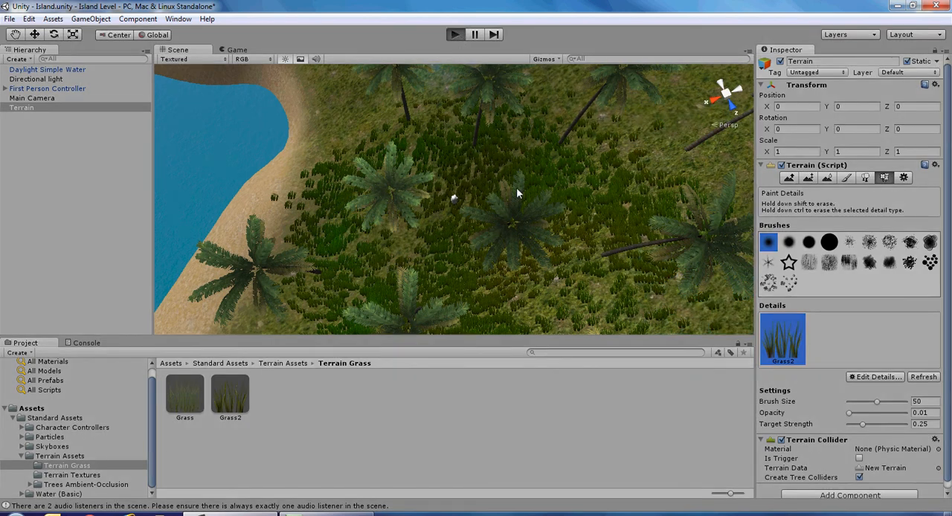
pyautogui.click(455, 34)
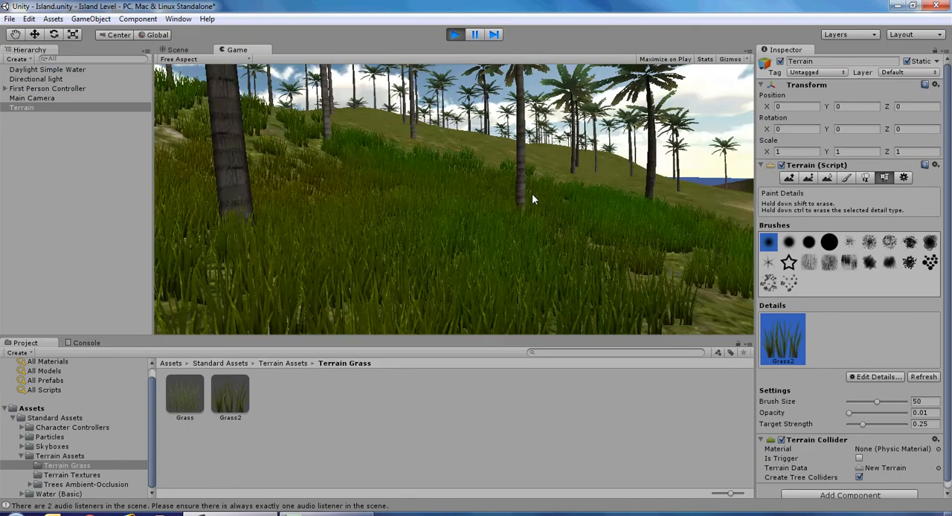